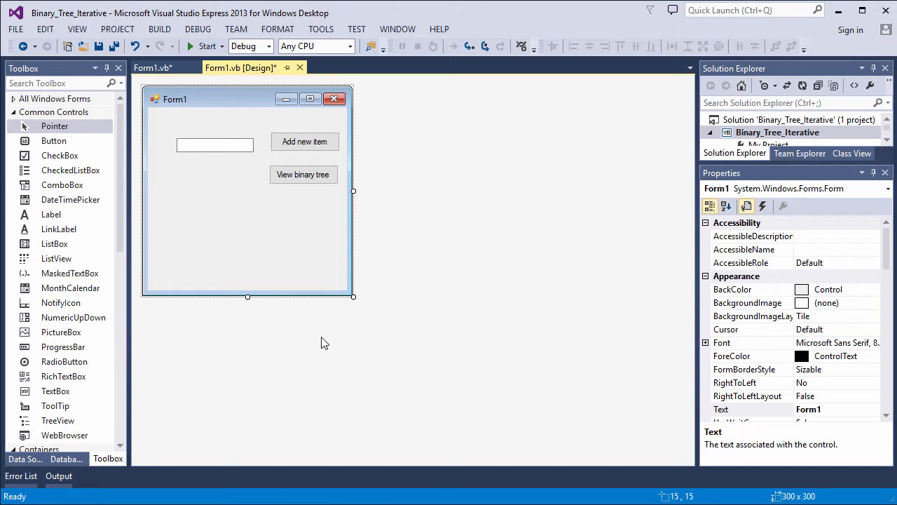
{"action": "mouse_move", "coordinate": [280, 253]}
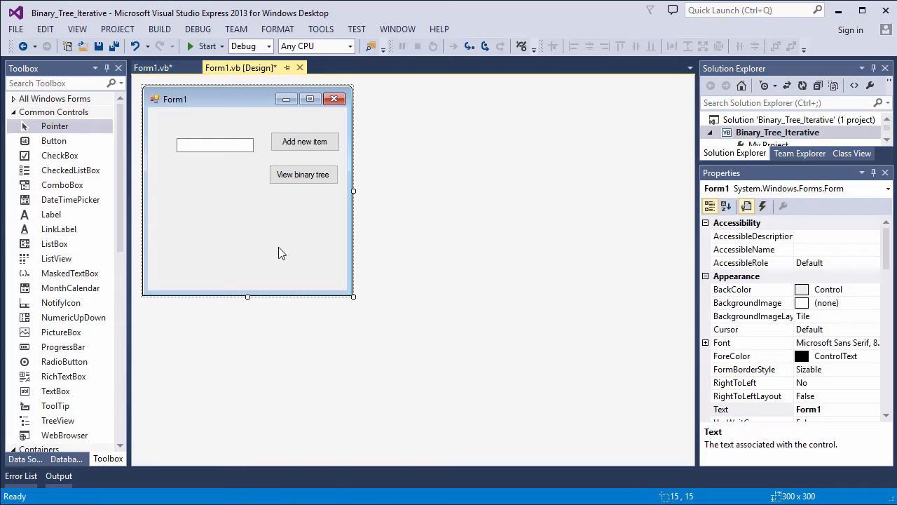
Switch from the Form1 designer to its VB.NET code showing the InsertNode subroutine
{"action": "double_click", "coordinate": [304, 140]}
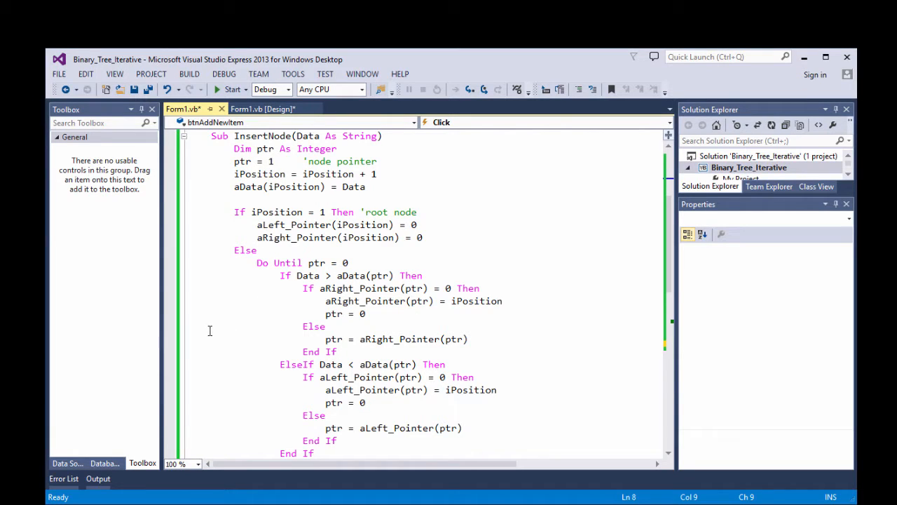
{"action": "mouse_move", "coordinate": [219, 329]}
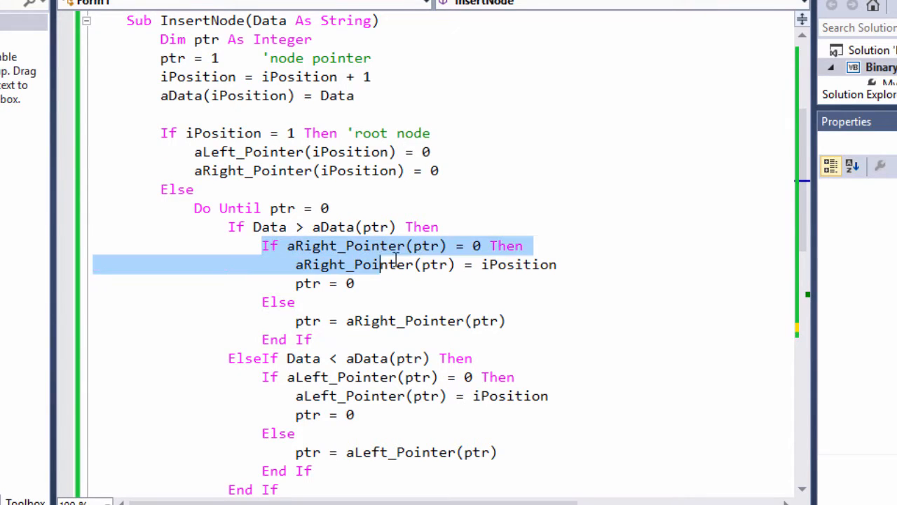
{"action": "left_click", "coordinate": [203, 228]}
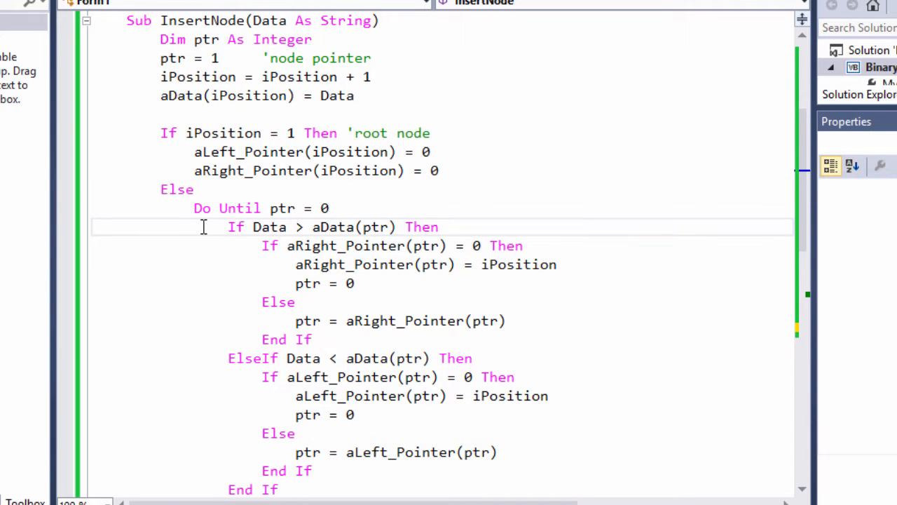
{"action": "left_click_drag", "start_coordinate": [204, 228], "coordinate": [245, 396]}
{"action": "type", "text": "Loop"}
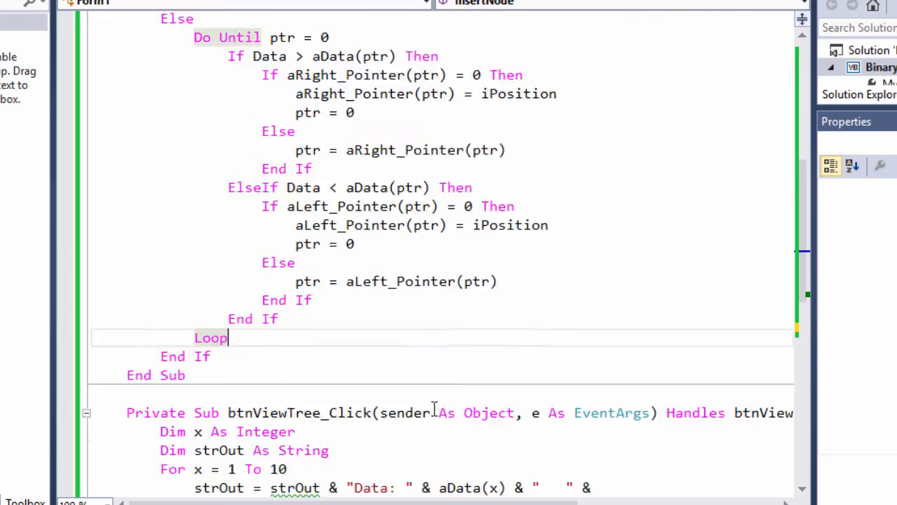
Start the Binary_Tree_Iterative project so Form1's add-item window appears
{"action": "scroll", "scroll_direction": "down", "scroll_amount": 3}
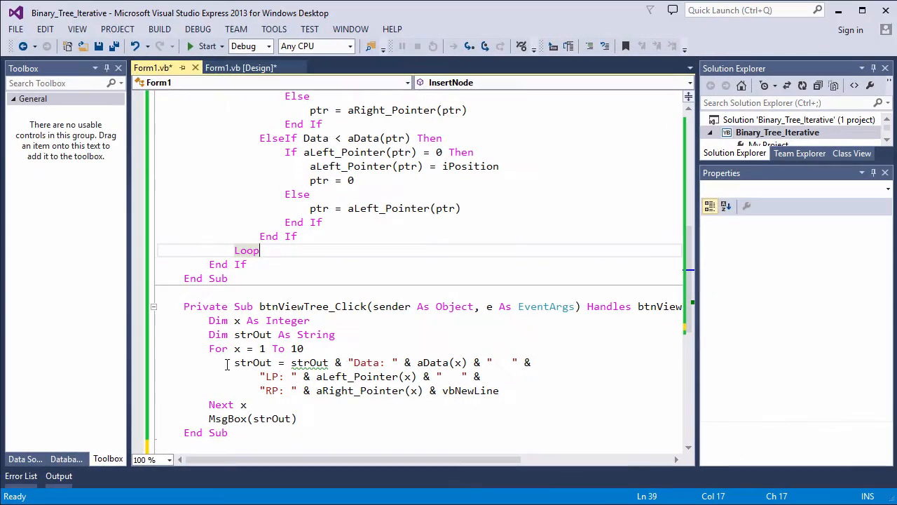
{"action": "left_click", "coordinate": [206, 45]}
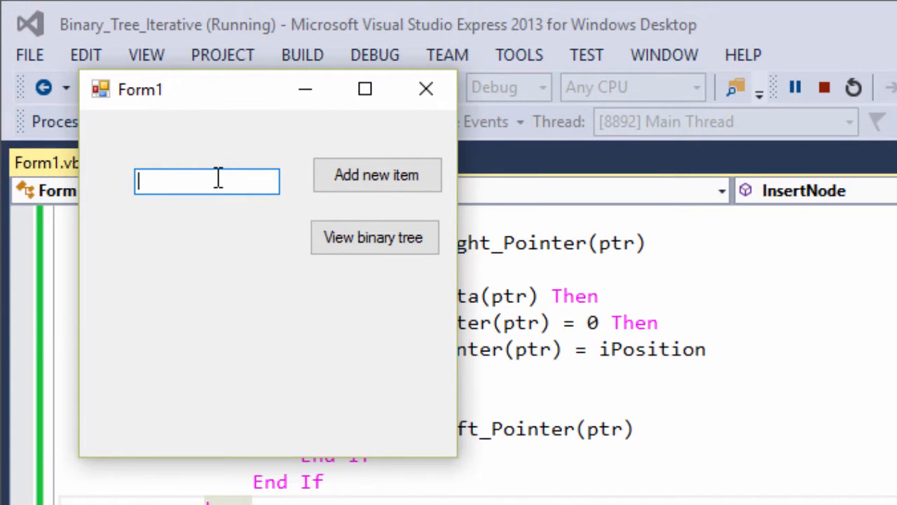
Add 'xavier' as a new item, view the tree listing of pointers, and dismiss it
{"action": "type", "text": "chl"}
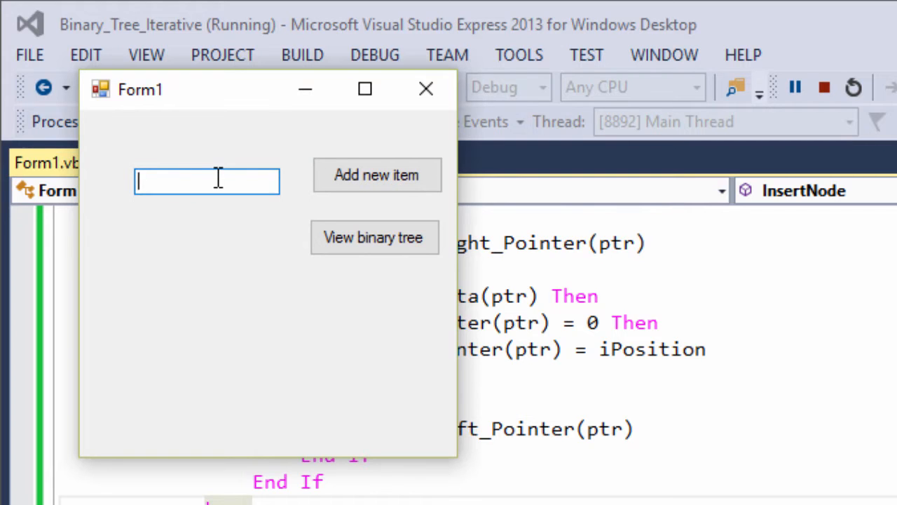
{"action": "type", "text": "xavier"}
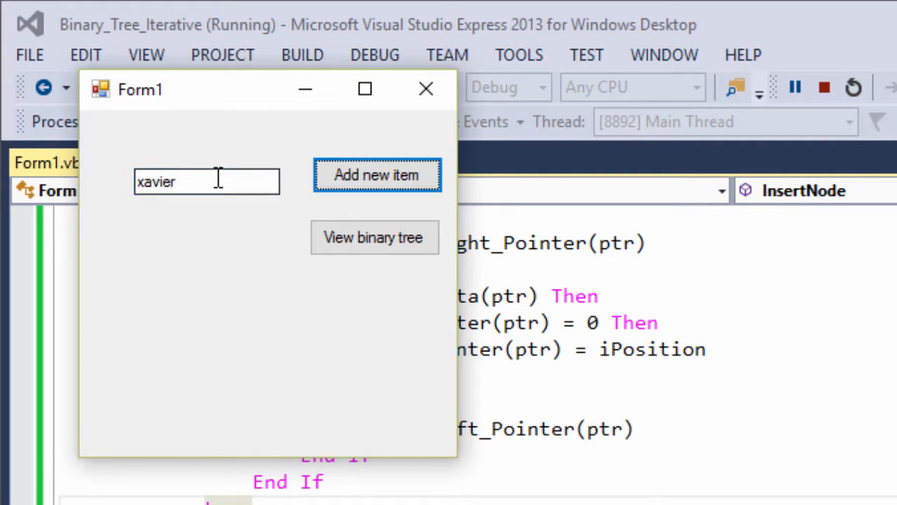
{"action": "left_click", "coordinate": [375, 174]}
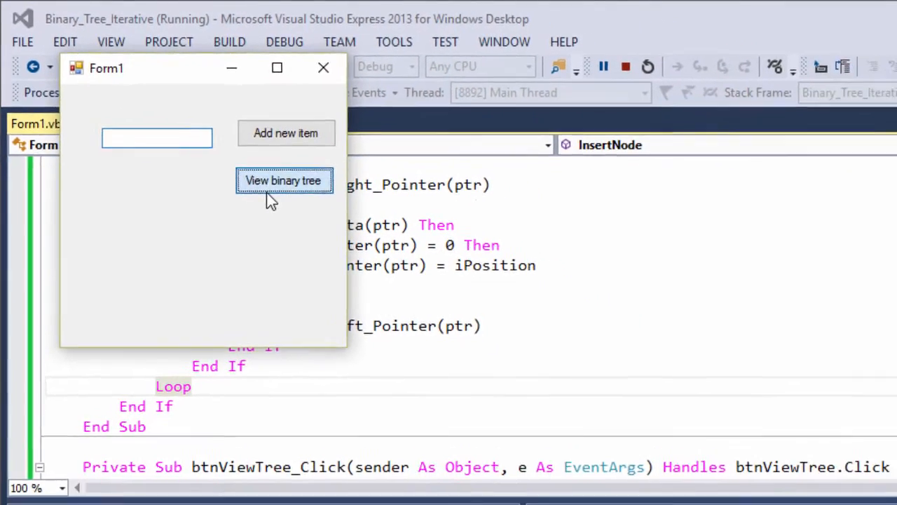
{"action": "left_click", "coordinate": [283, 179]}
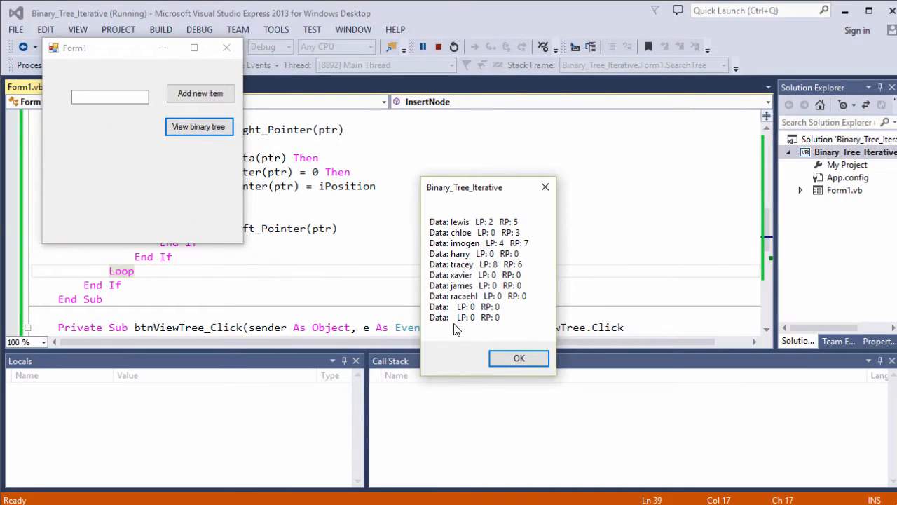
{"action": "left_click", "coordinate": [519, 359]}
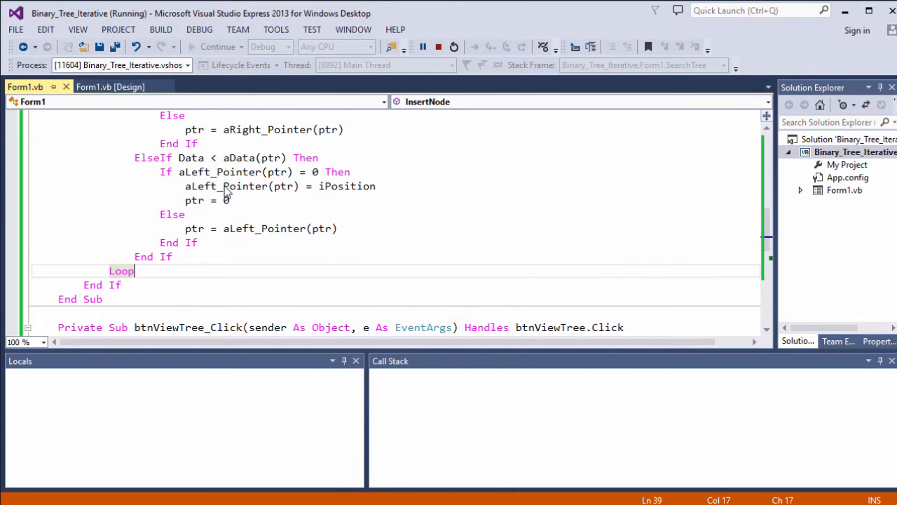
Stop debugging and return to the editor at the start of InsertNode
{"action": "left_click", "coordinate": [438, 46]}
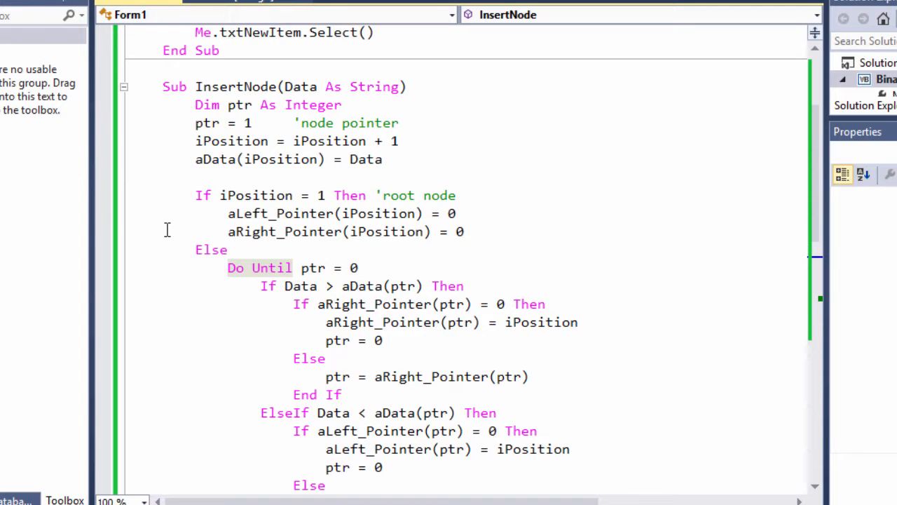
{"action": "mouse_move", "coordinate": [158, 101]}
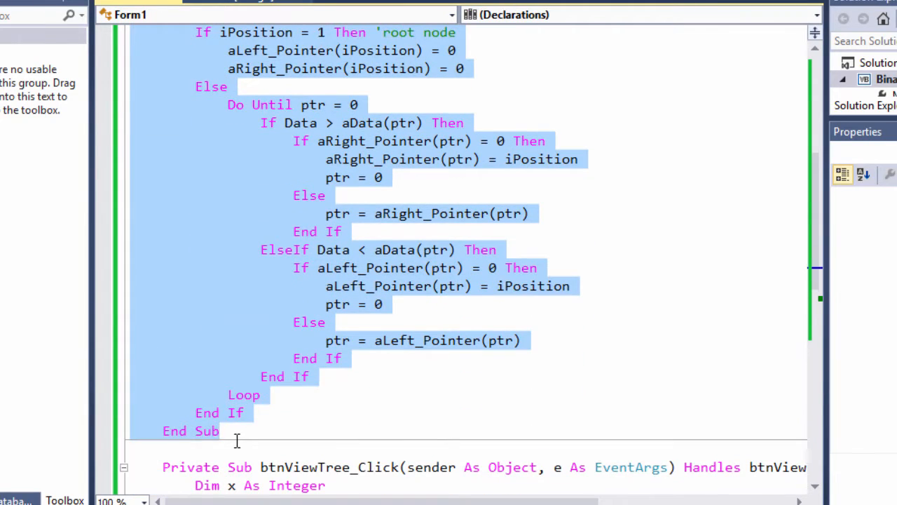
Rename the pasted copy to FindData(FindMe As String) and remove the iPosition lines
{"action": "scroll", "scroll_direction": "down", "scroll_amount": 3}
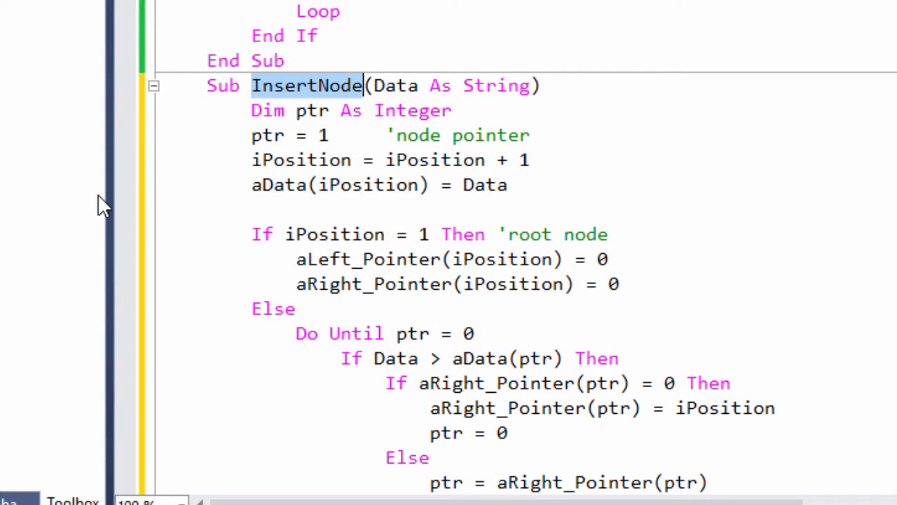
{"action": "type", "text": "FindD"}
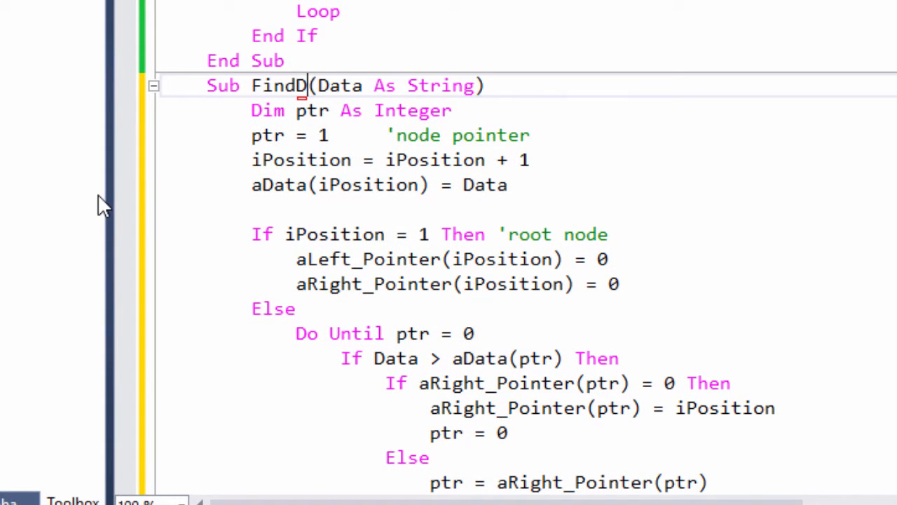
{"action": "type", "text": "ata"}
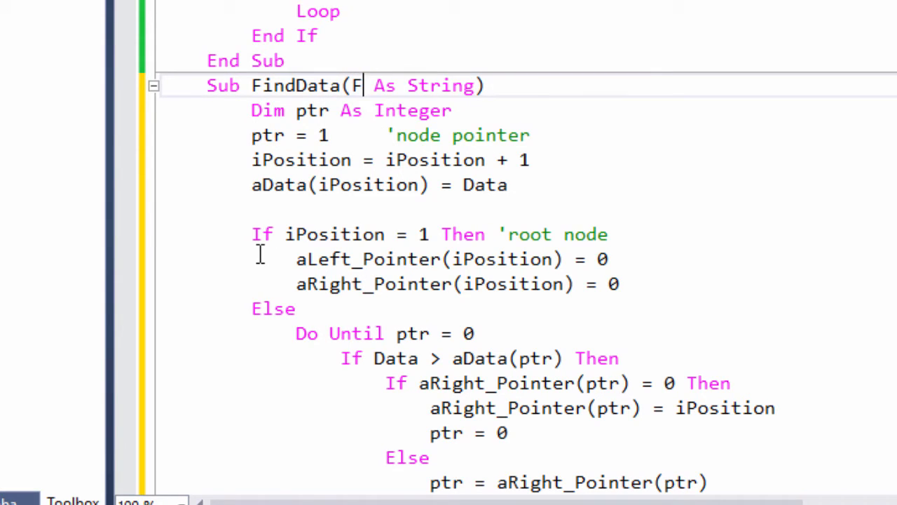
{"action": "type", "text": "indMe"}
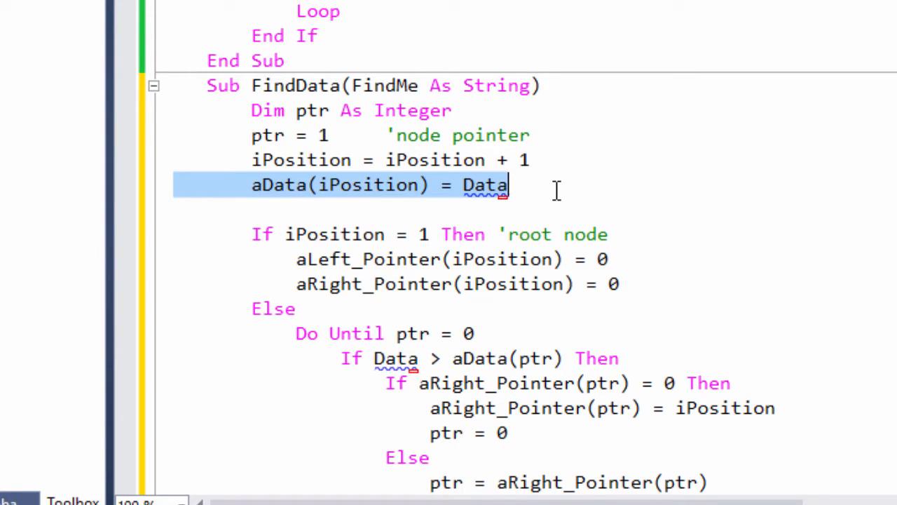
{"action": "key", "text": "Delete"}
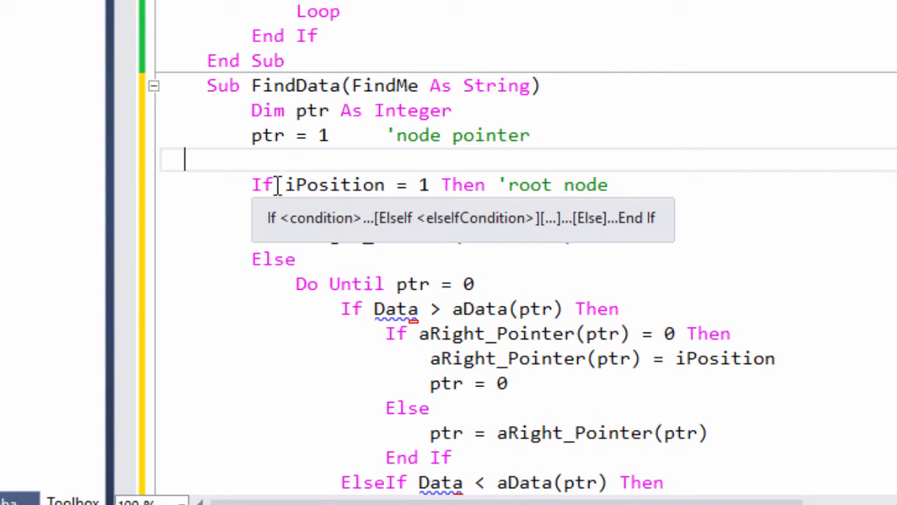
Make the first If test aData(1) = FindMe and show MsgBox "found at root node"
{"action": "type", "text": "aData(1)=findme"}
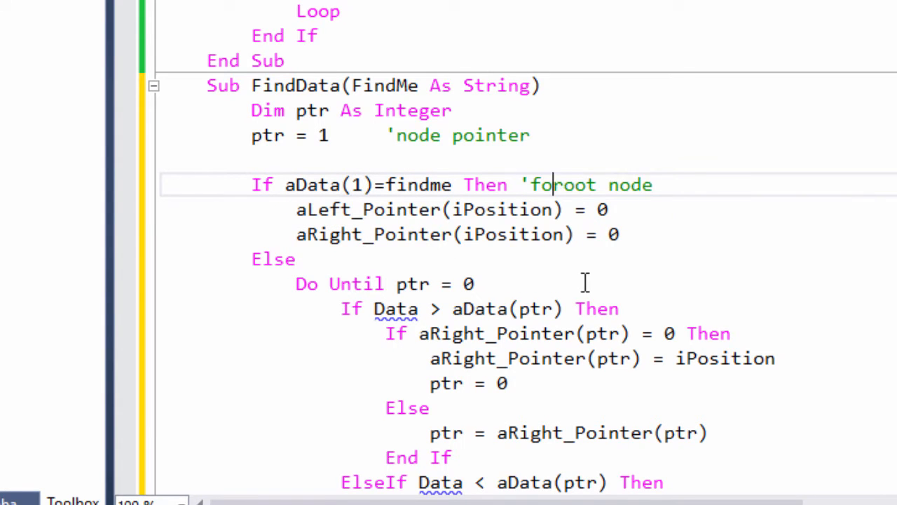
{"action": "type", "text": "MsgBox \"found at \""}
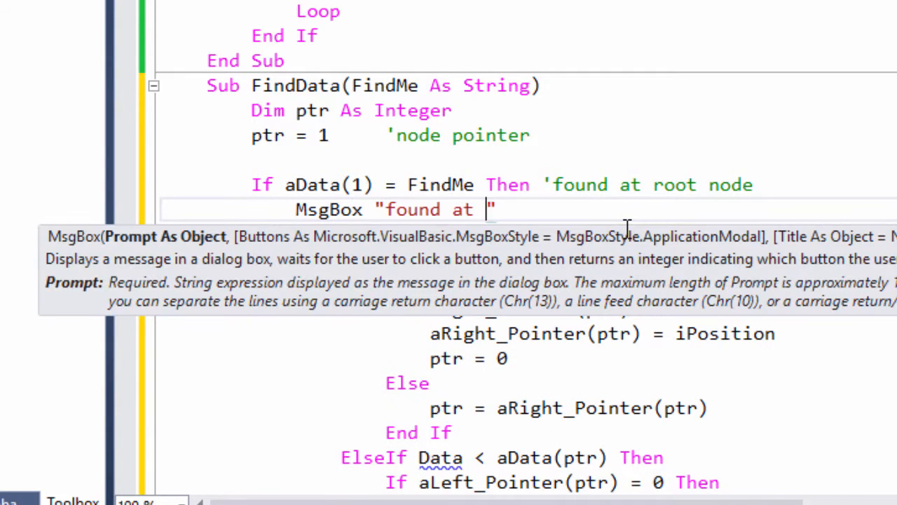
{"action": "type", "text": "root node\")"}
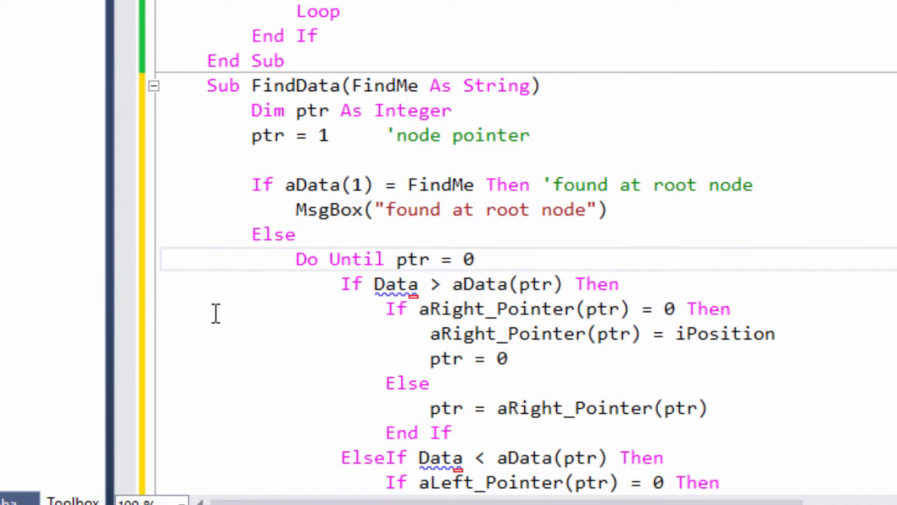
Compare against FindMe in the loop and make the left dead end show "not found" then Exit Sub
{"action": "scroll", "scroll_direction": "down", "scroll_amount": 3}
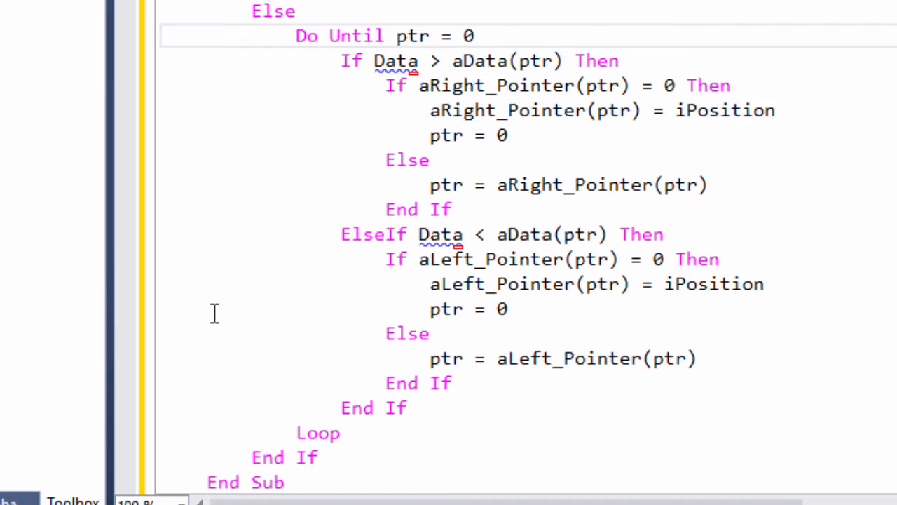
{"action": "left_click", "coordinate": [393, 37]}
{"action": "type", "text": "aData("}
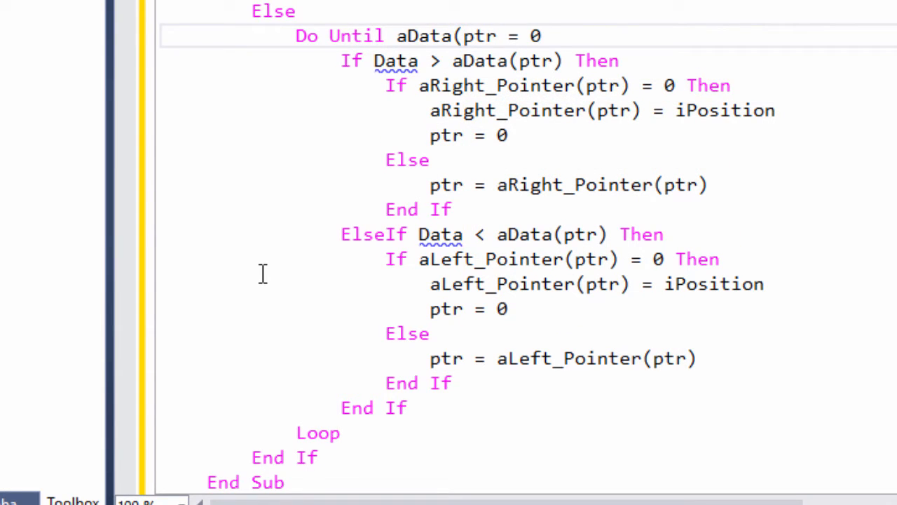
{"action": "type", "text": "findme"}
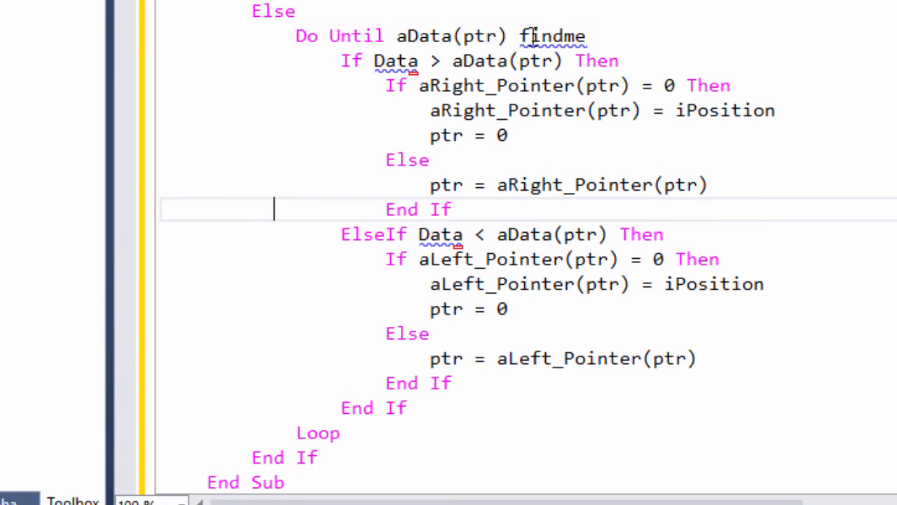
{"action": "type", "text": "FindMe"}
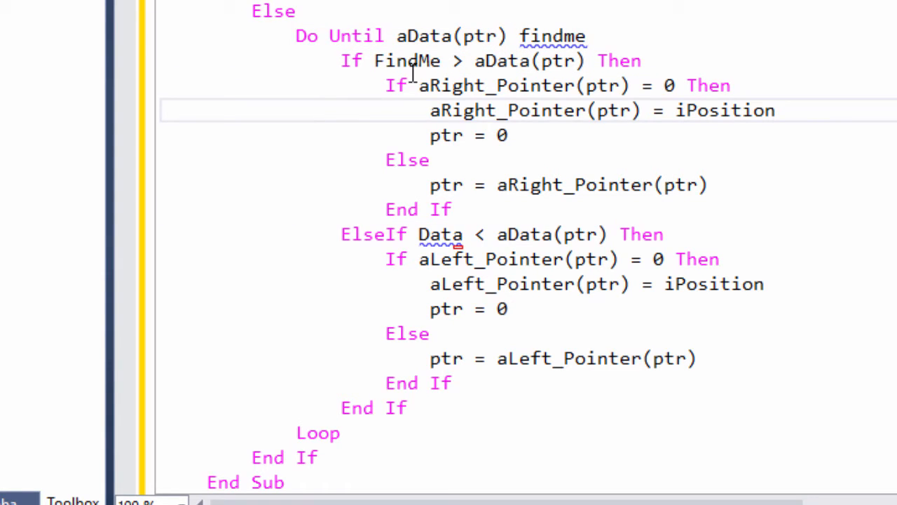
{"action": "left_click_drag", "start_coordinate": [417, 85], "coordinate": [676, 85]}
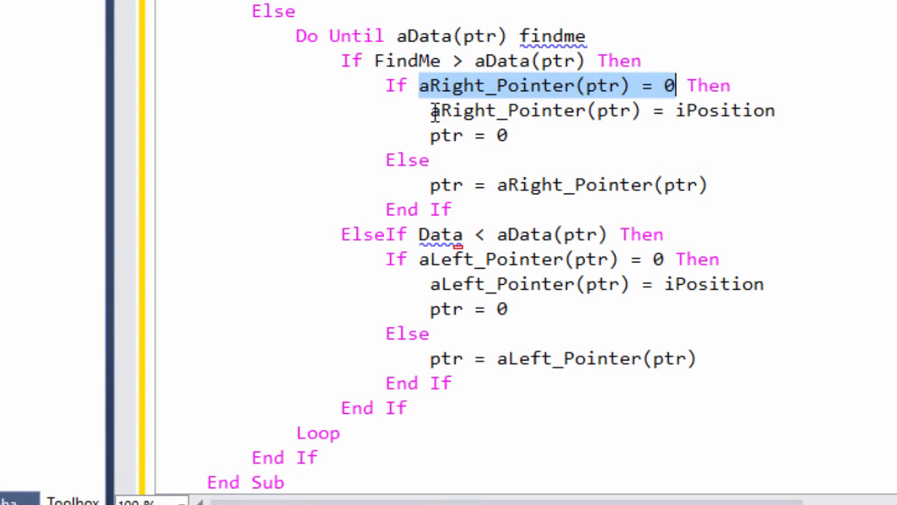
{"action": "type", "text": "MsgBox \"not fouund\""}
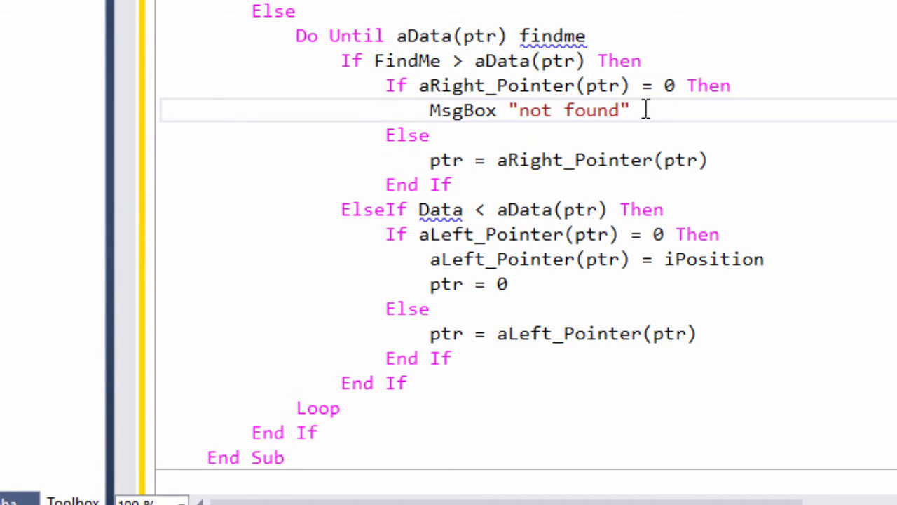
{"action": "type", "text": "exi"}
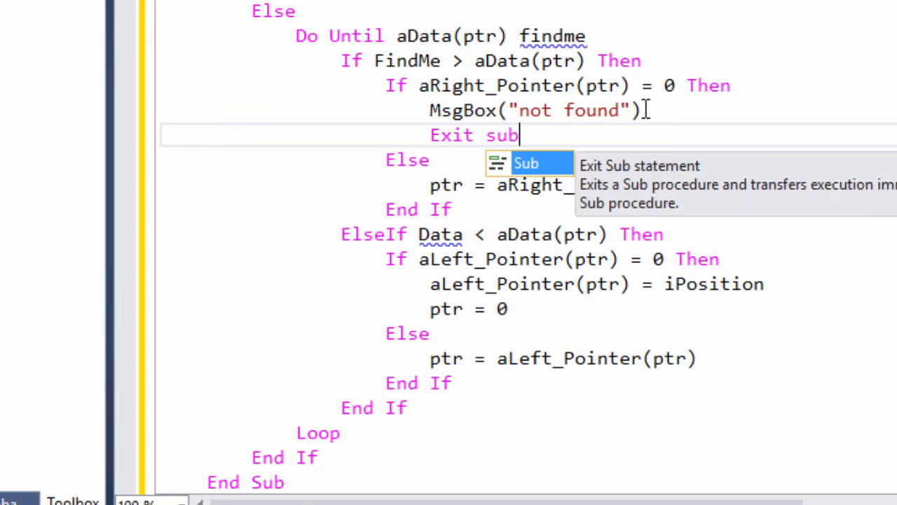
{"action": "mouse_move", "coordinate": [351, 165]}
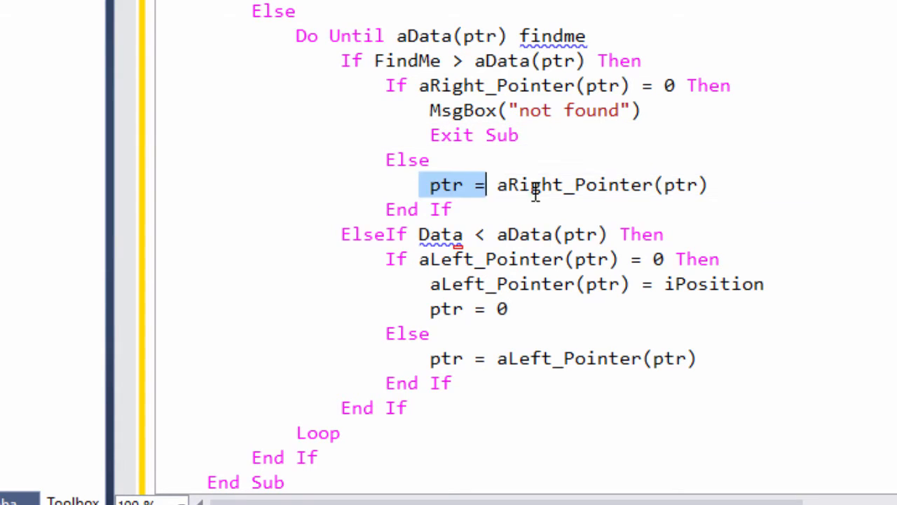
Replace Data with FindMe in the right branch and add MsgBox "found it" after the loop
{"action": "left_click_drag", "start_coordinate": [484, 185], "coordinate": [708, 185]}
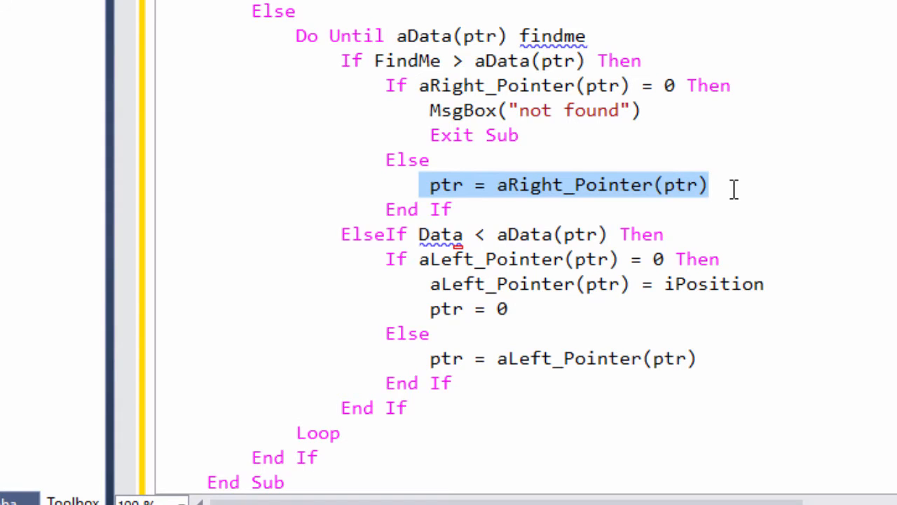
{"action": "double_click", "coordinate": [440, 234]}
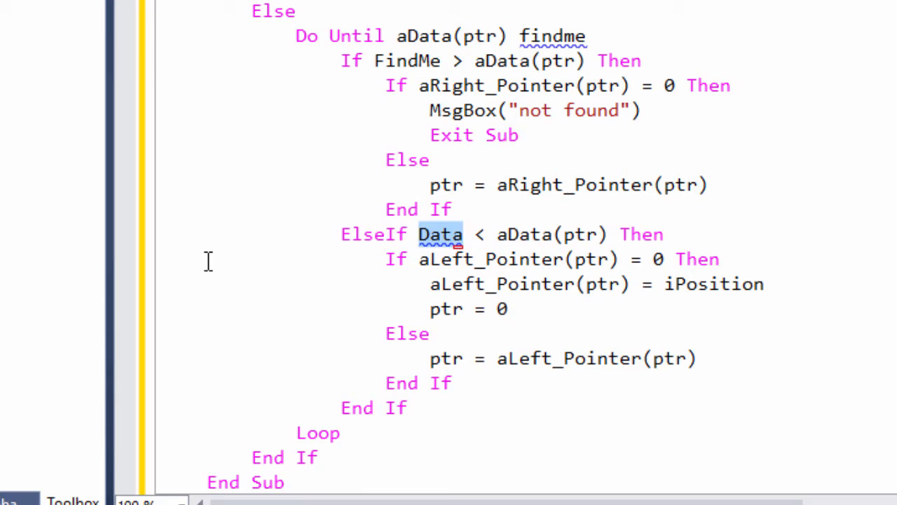
{"action": "type", "text": "findme"}
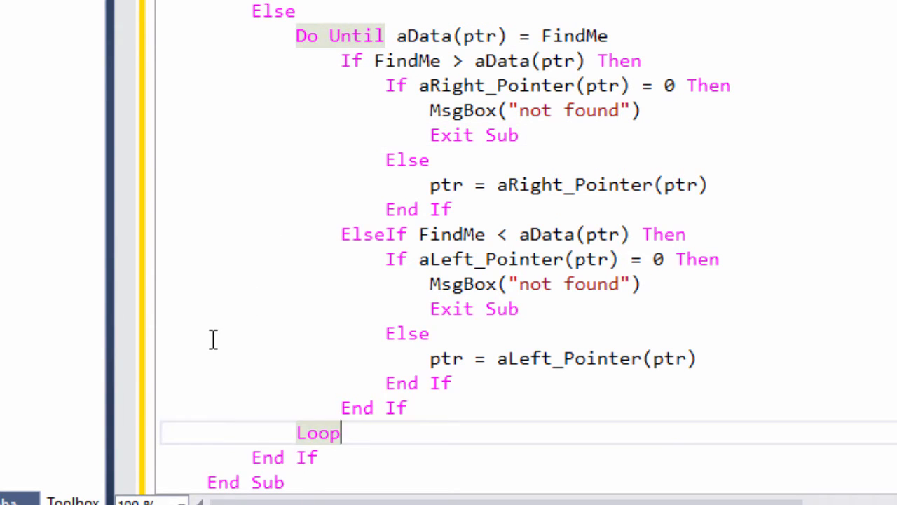
{"action": "type", "text": "ms"}
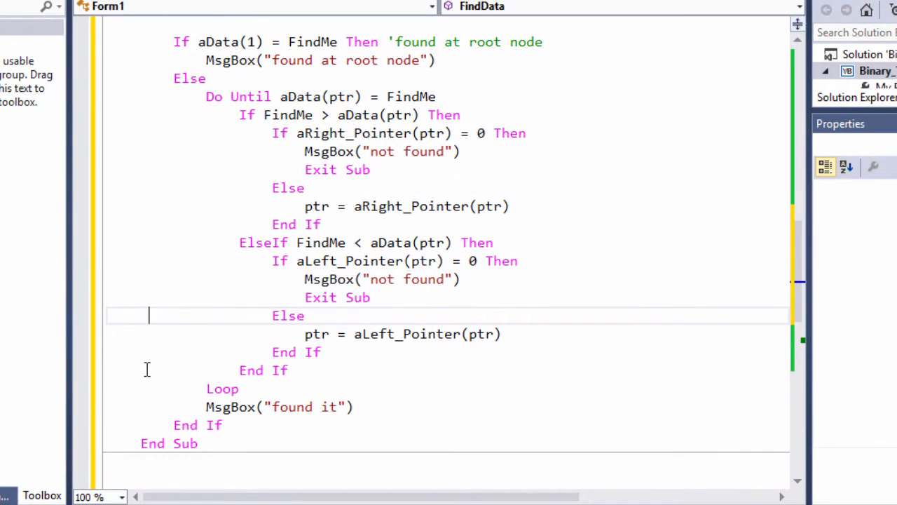
{"action": "mouse_move", "coordinate": [146, 193]}
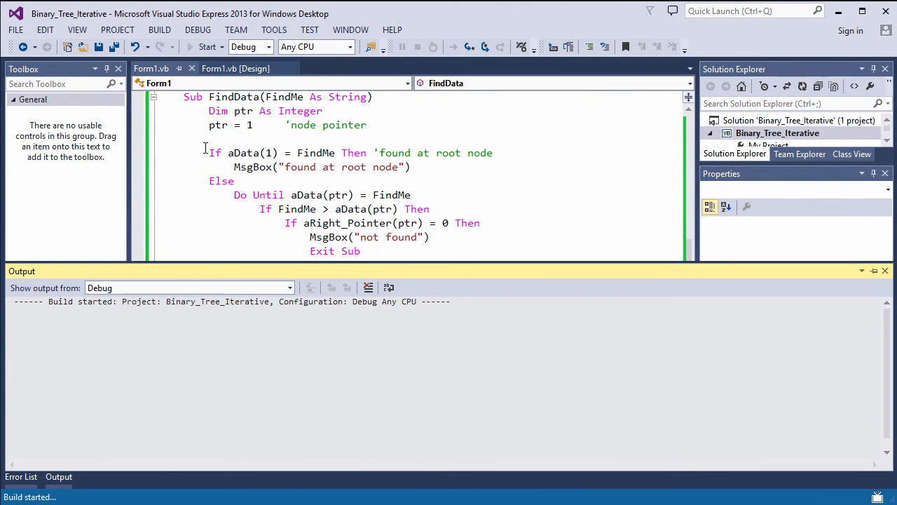
Run the project to check it builds, close the form and return to the designer
{"action": "left_click", "coordinate": [208, 47]}
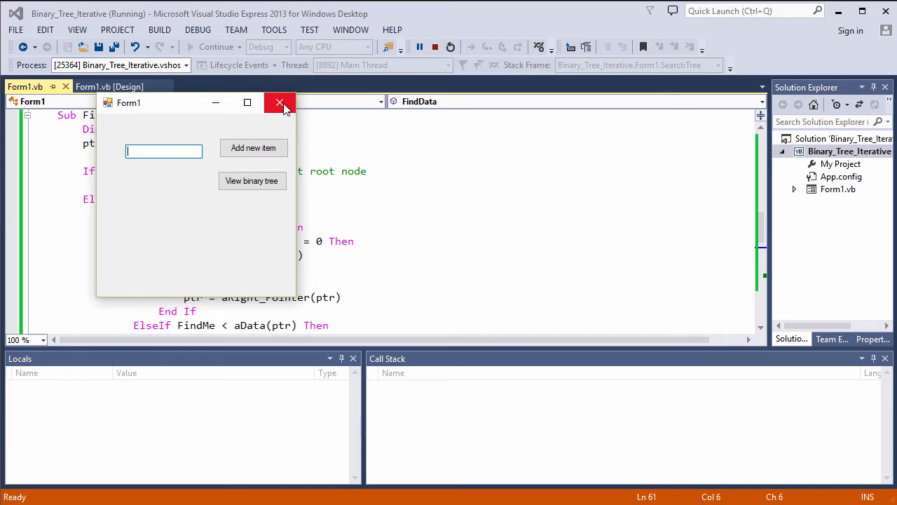
{"action": "left_click", "coordinate": [281, 102]}
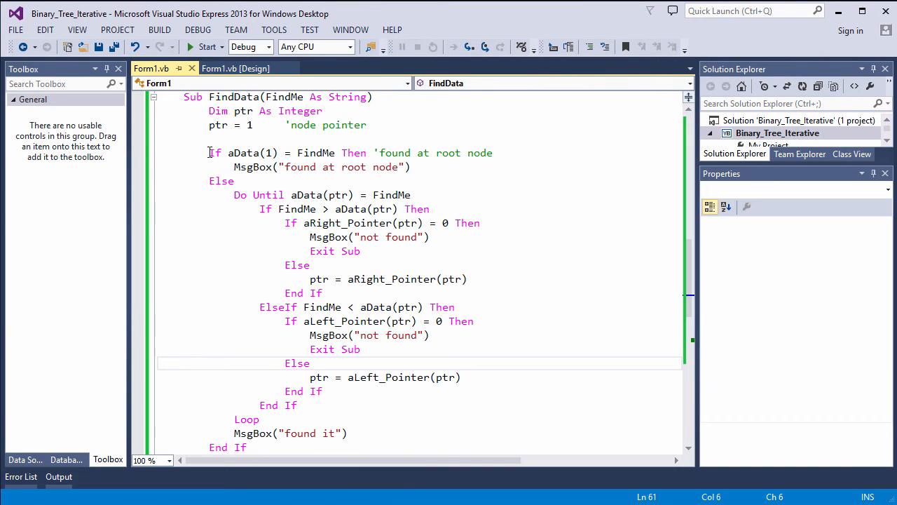
{"action": "left_click", "coordinate": [236, 68]}
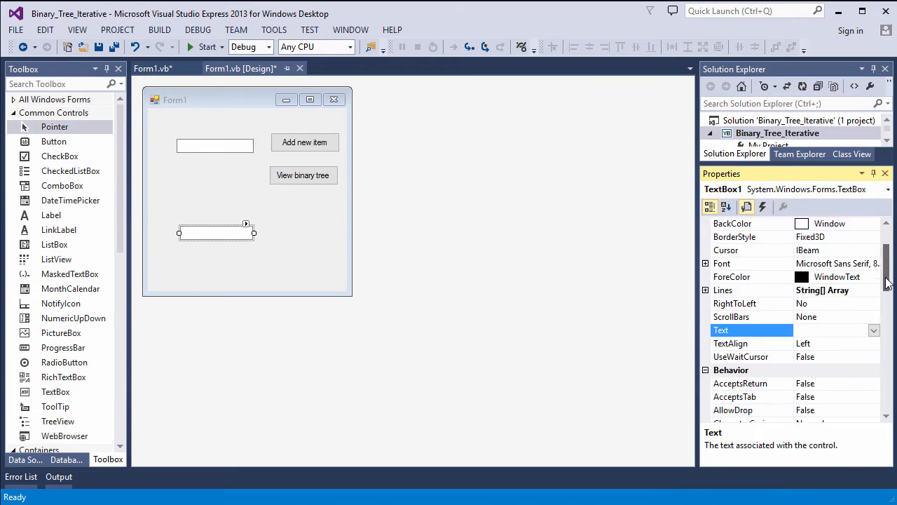
Add a txtFindMe textbox and a btnSearchTree Search button, then start its Click handler
{"action": "type", "text": "txtFin"}
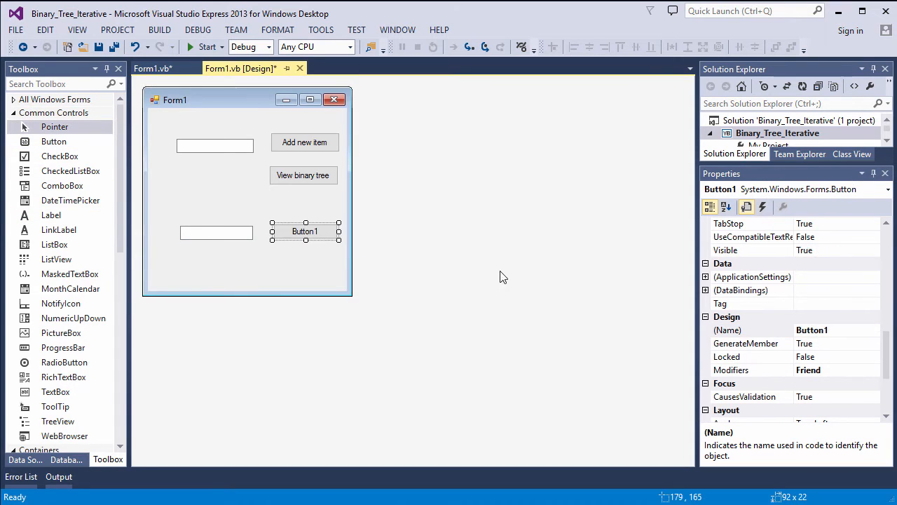
{"action": "type", "text": "btnSearchTree"}
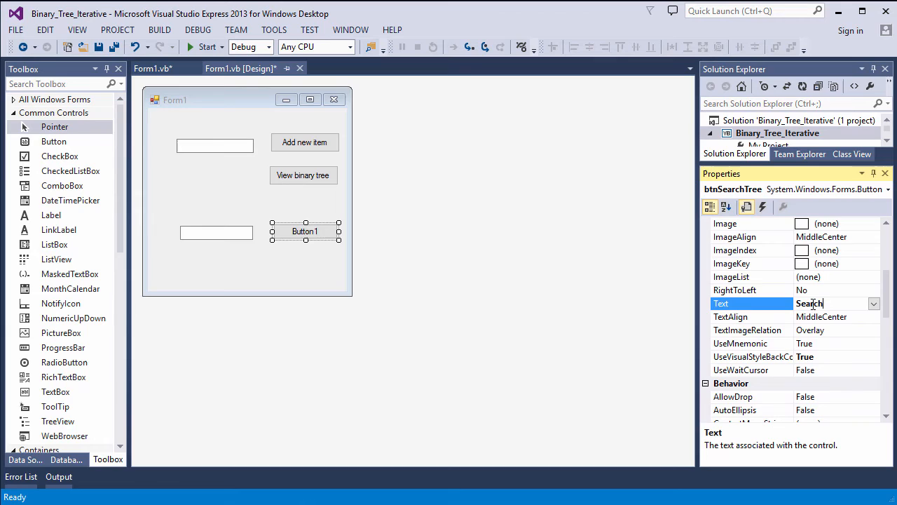
{"action": "left_click", "coordinate": [152, 67]}
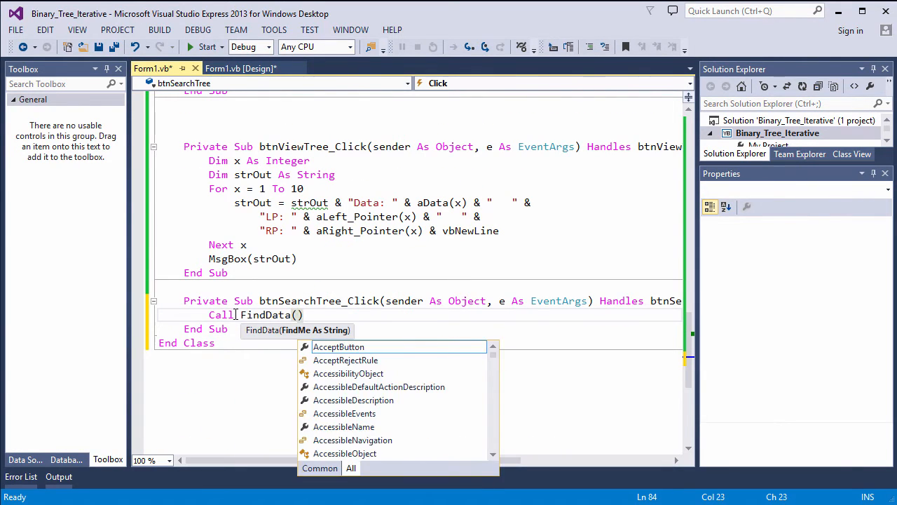
Have btnSearchTree_Click call FindData(Me.txtFindMe.Text) and run the project
{"action": "type", "text": "Me.txtFindMe.Text)"}
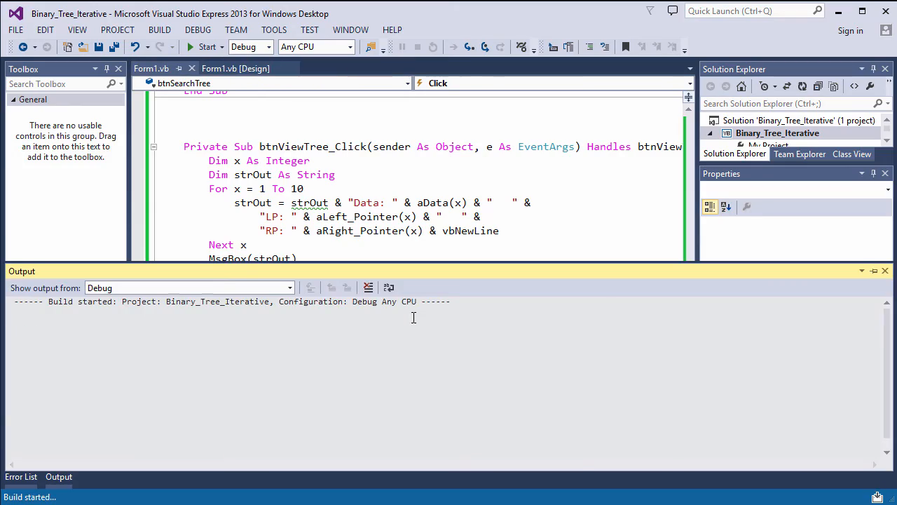
{"action": "left_click", "coordinate": [206, 46]}
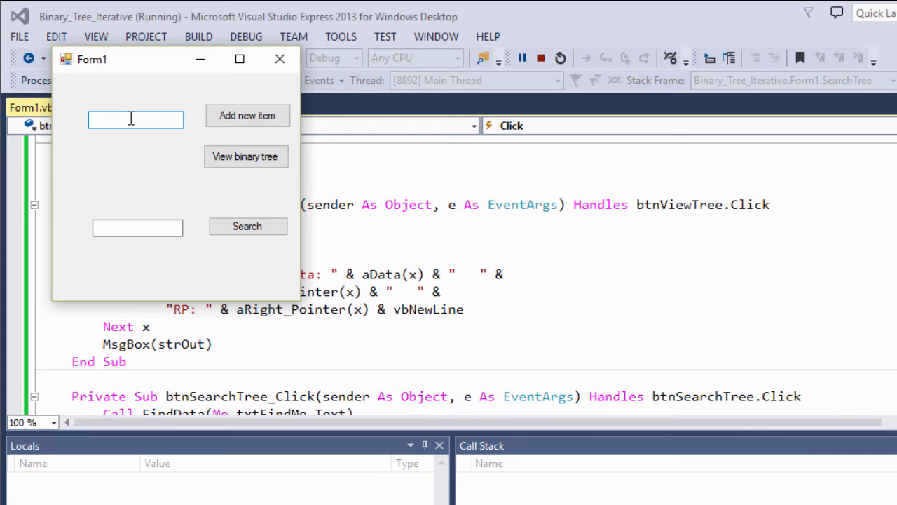
Add names such as 'tracey' to the running tree, view the data-and-pointers listing and dismiss it
{"action": "type", "text": "lew"}
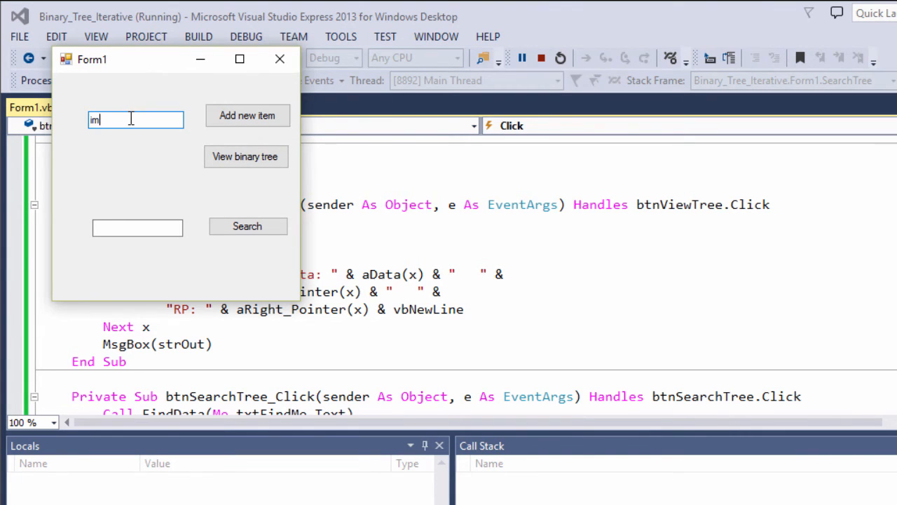
{"action": "type", "text": "tracey"}
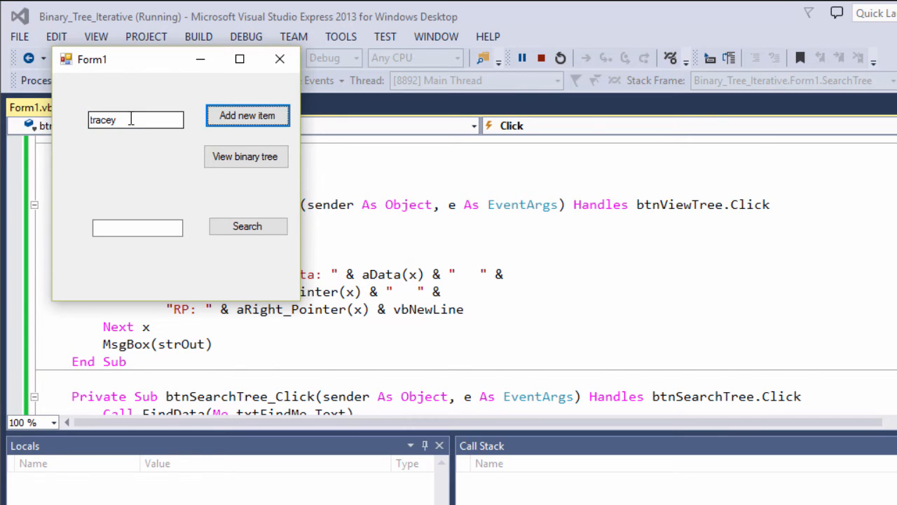
{"action": "left_click", "coordinate": [246, 115]}
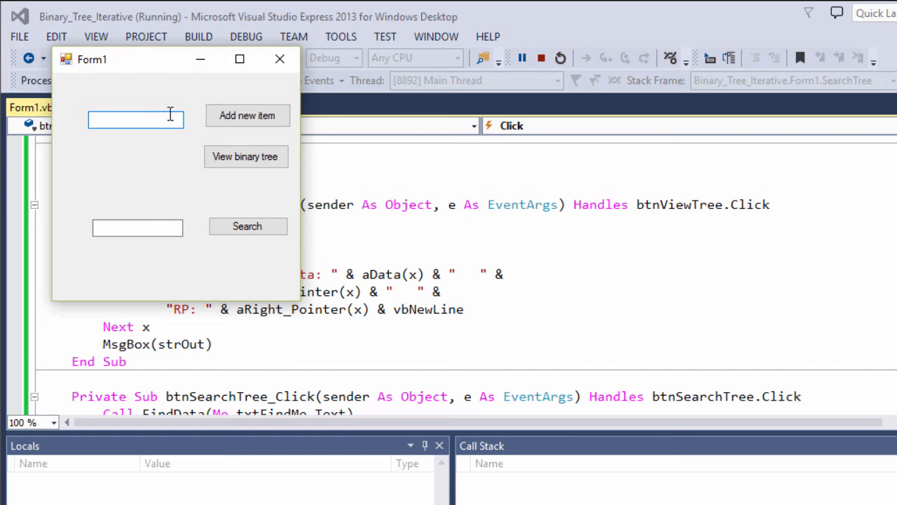
{"action": "left_click", "coordinate": [245, 157]}
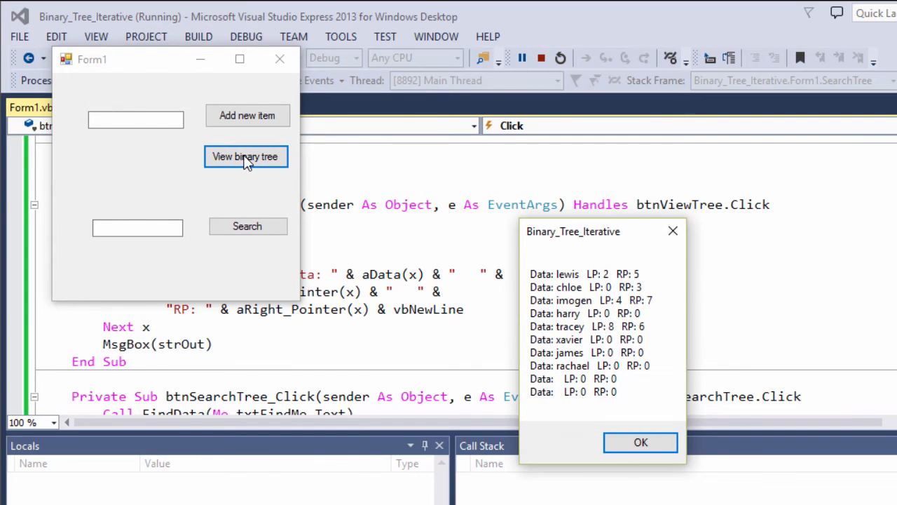
{"action": "left_click", "coordinate": [640, 442]}
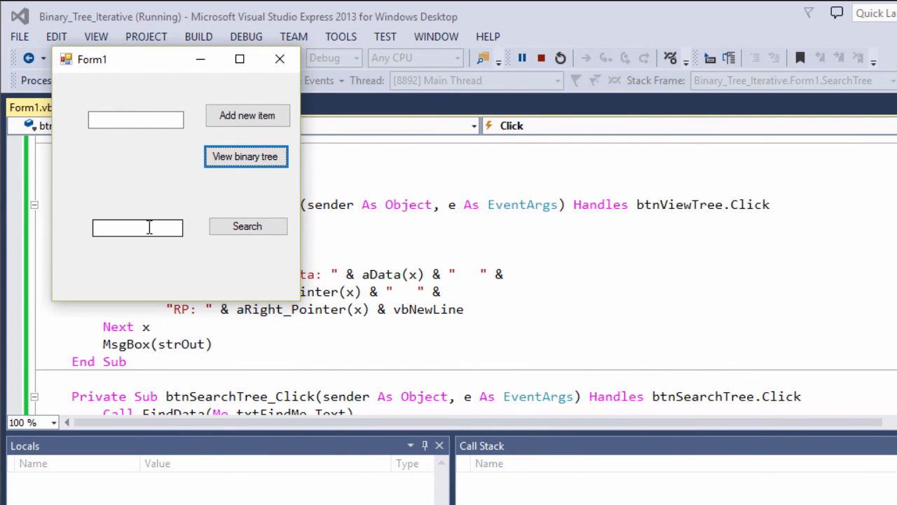
Search for lewis (found at root node), imogen and xavier (found it), confirming each message
{"action": "type", "text": "lewis"}
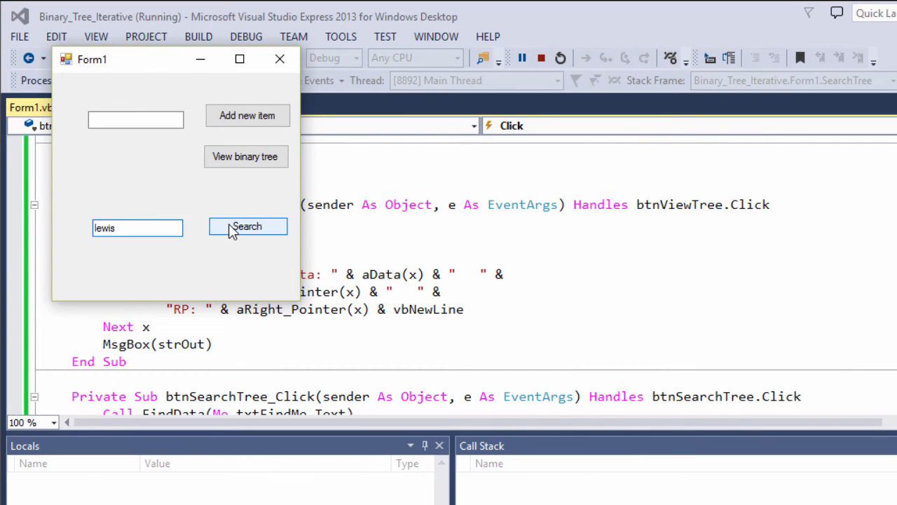
{"action": "left_click", "coordinate": [247, 225]}
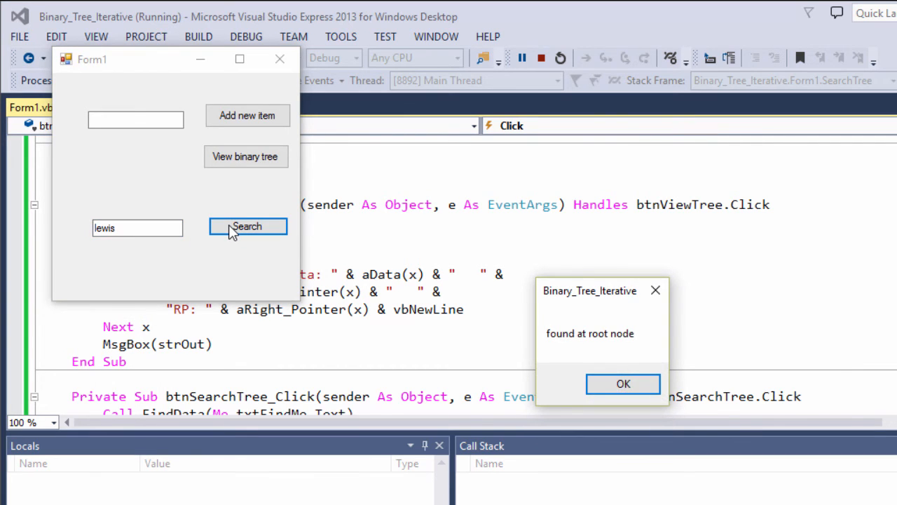
{"action": "left_click", "coordinate": [623, 384]}
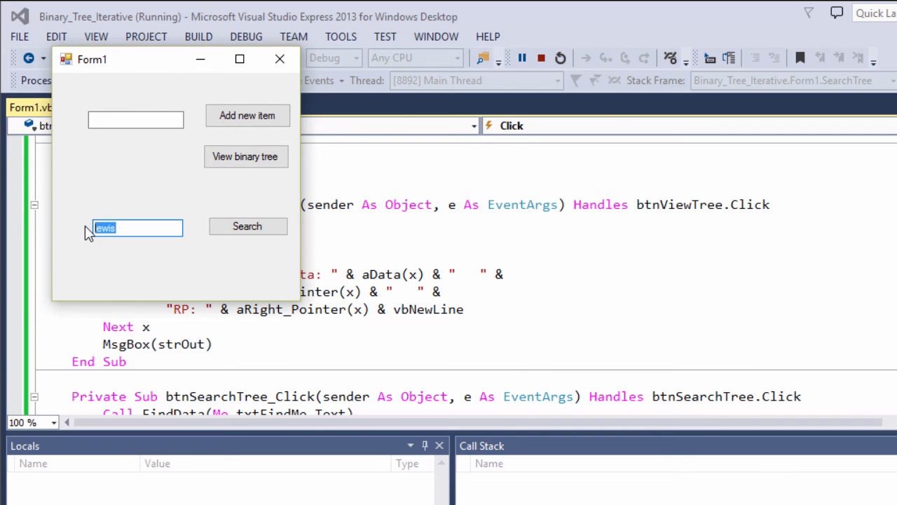
{"action": "type", "text": "imogen"}
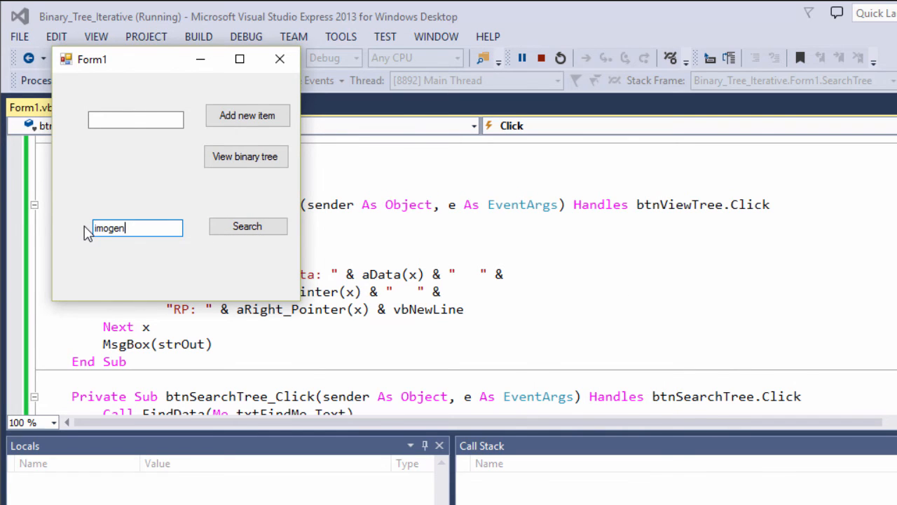
{"action": "left_click", "coordinate": [247, 226]}
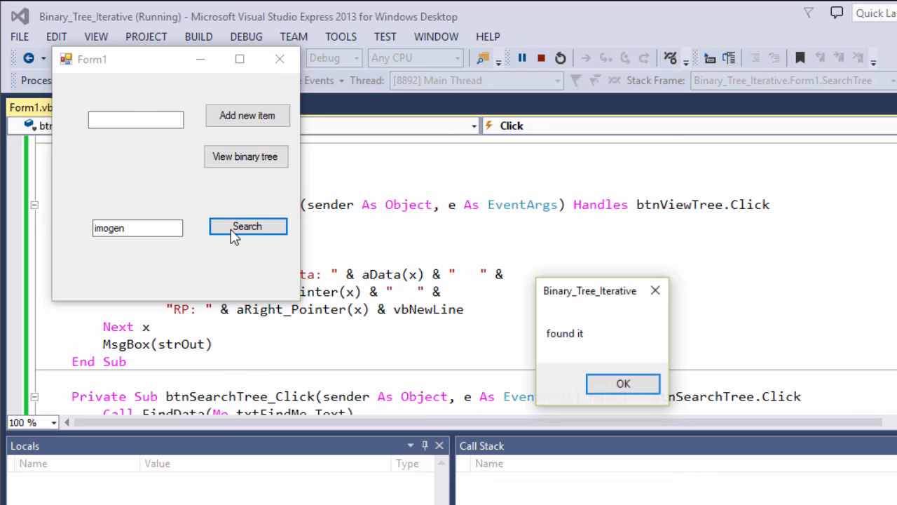
{"action": "left_click", "coordinate": [623, 385]}
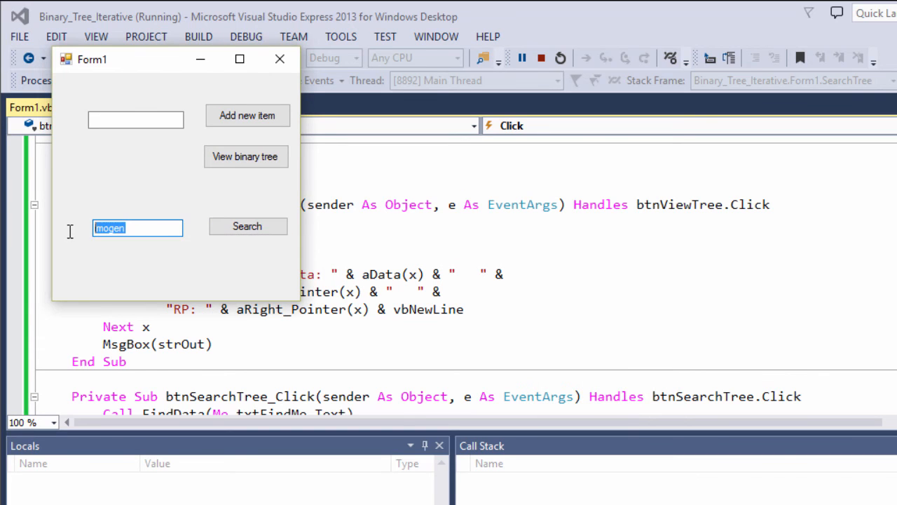
{"action": "type", "text": "xavi"}
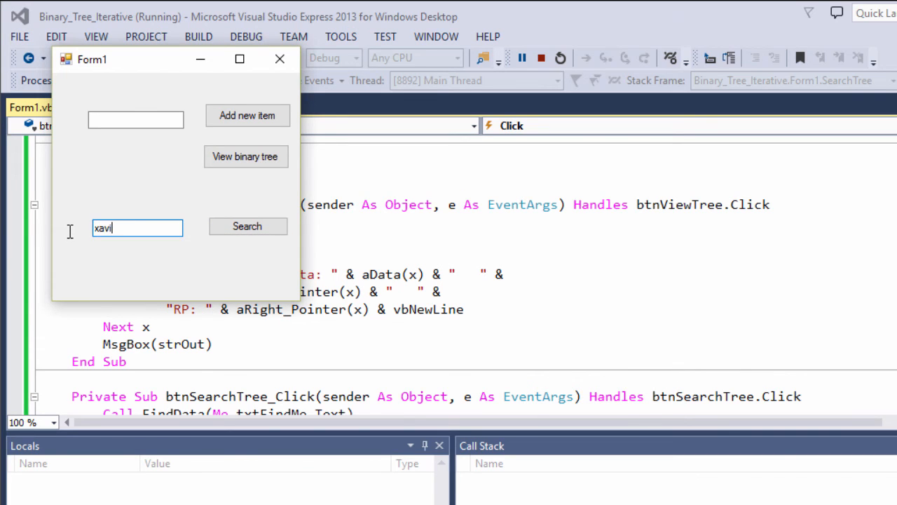
{"action": "left_click", "coordinate": [247, 225]}
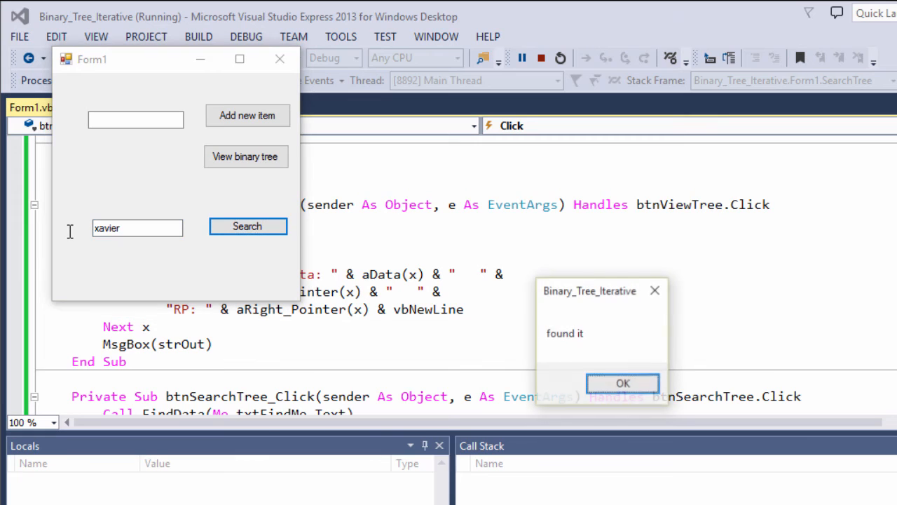
{"action": "left_click", "coordinate": [623, 383]}
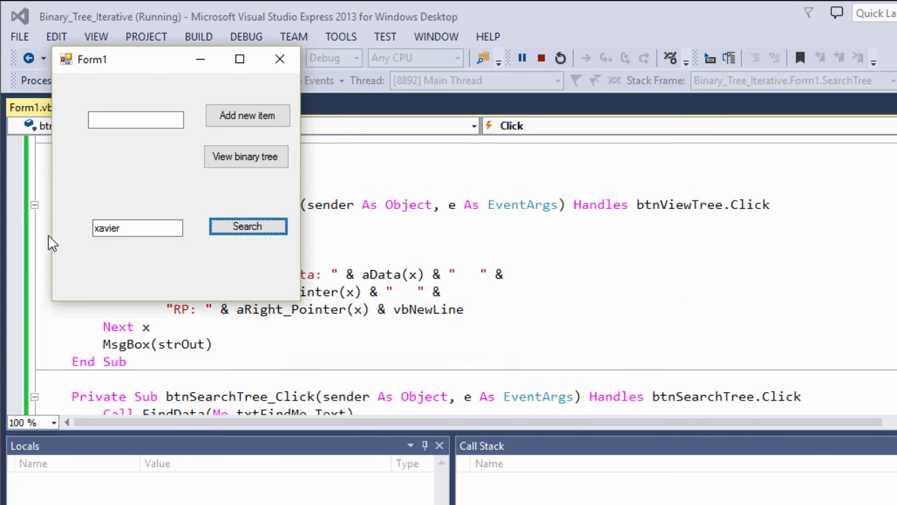
Search for david and kevin and confirm both report 'not found'
{"action": "type", "text": "dav"}
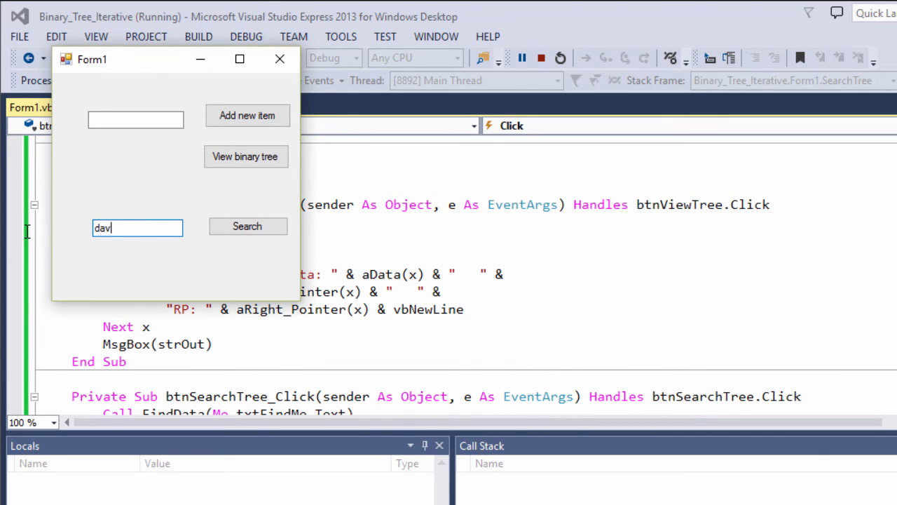
{"action": "left_click", "coordinate": [246, 226]}
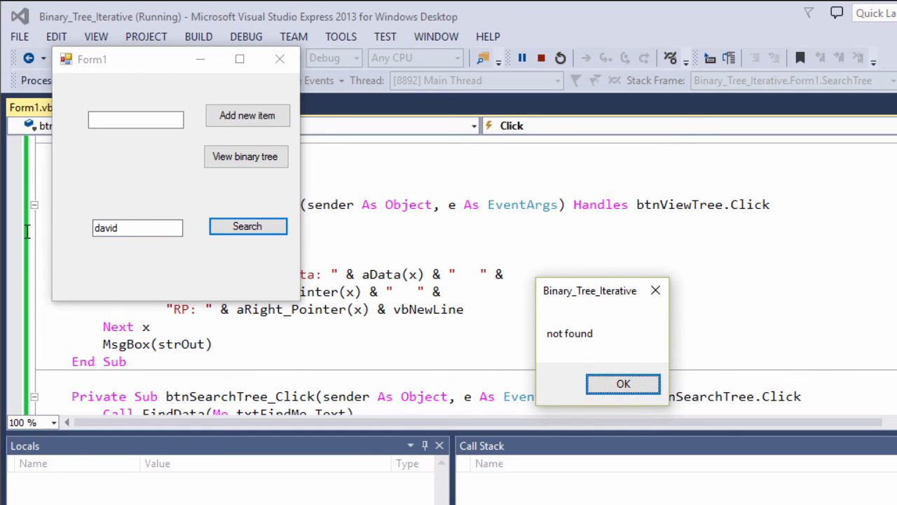
{"action": "left_click", "coordinate": [622, 384]}
{"action": "type", "text": "k"}
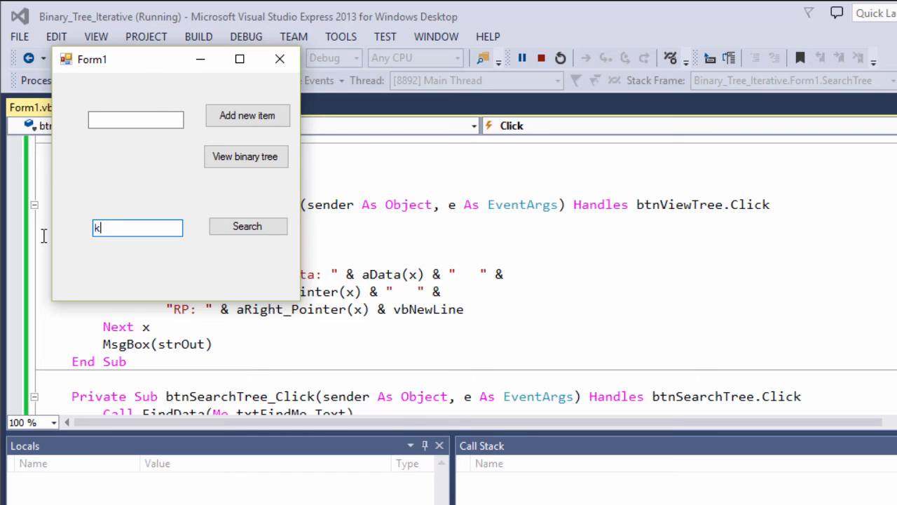
{"action": "left_click", "coordinate": [247, 225]}
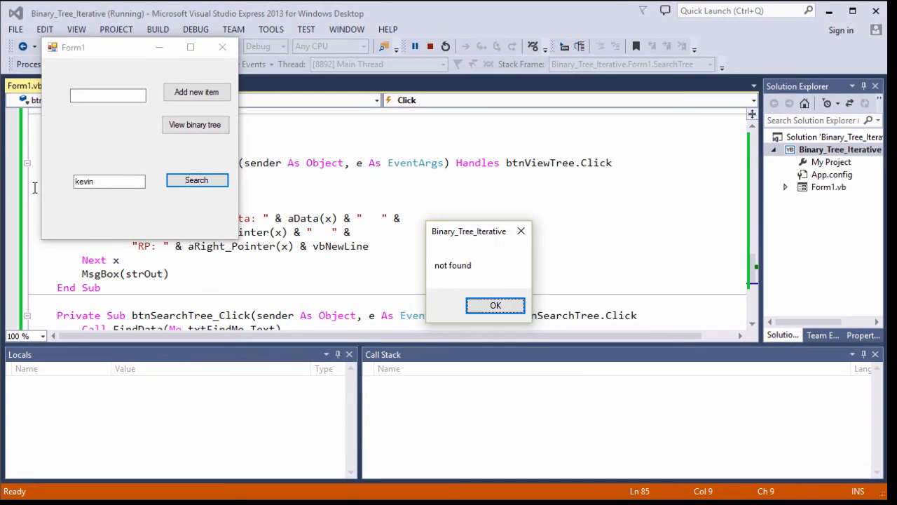
{"action": "left_click", "coordinate": [495, 306]}
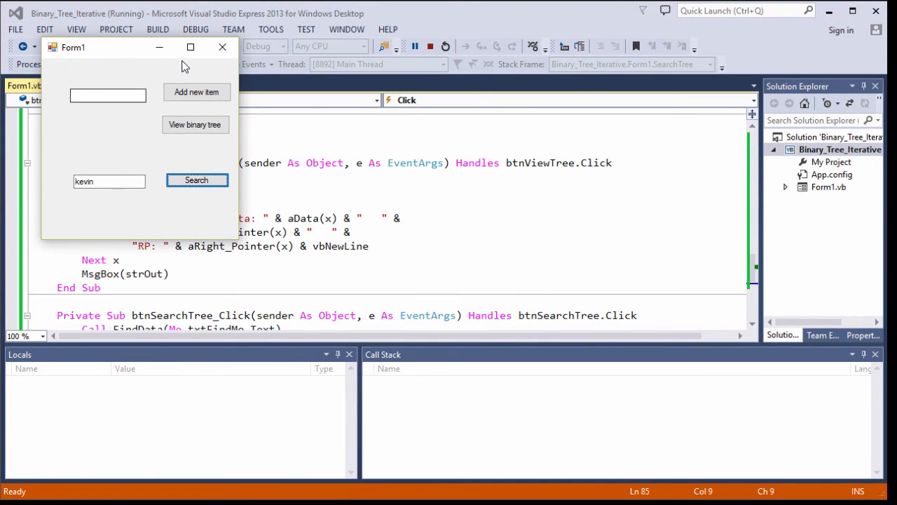